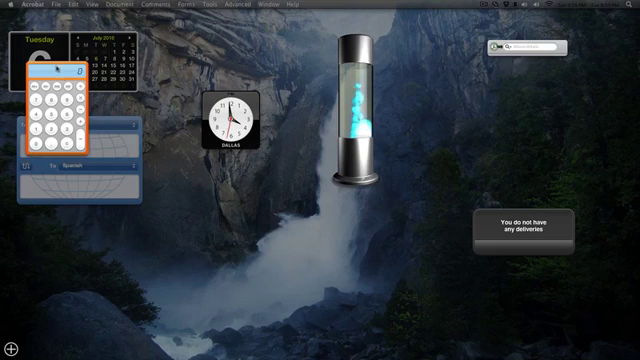
# Move the Calculator widget aside and return to the desktop with calendar and translator widgets remaining.
pyautogui.moveTo(60, 115); pyautogui.dragTo(250, 240)
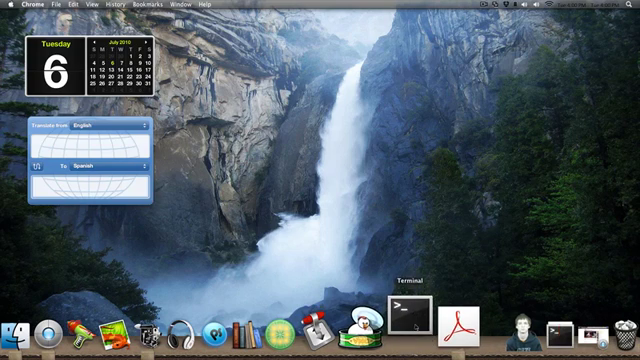
# Launch Terminal from the Dock icon.
pyautogui.click(405, 314)
pyautogui.write('defaults')
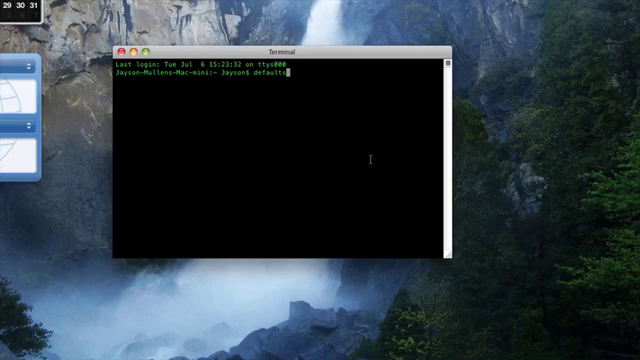
pyautogui.moveTo(558, 48)
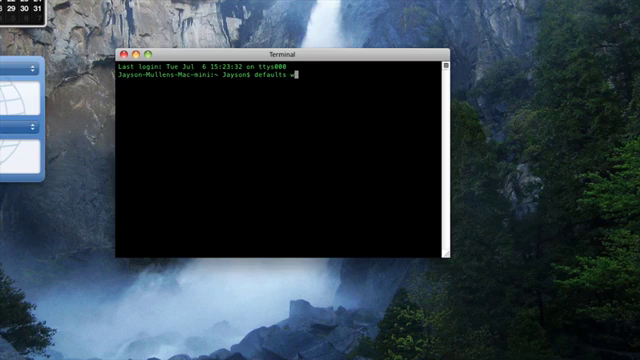
# Run 'defaults write com.apple.dashboard devmode YES' and toggle Dashboard with F12.
pyautogui.write('write com.a')
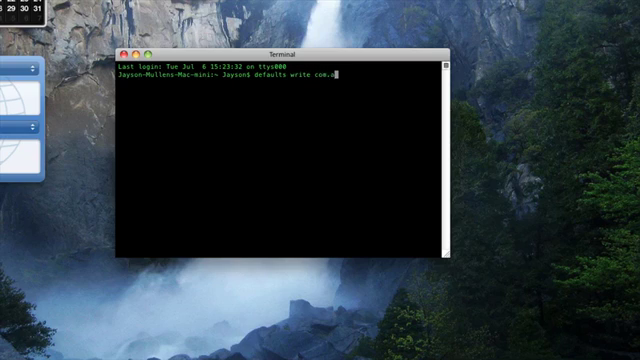
pyautogui.write('pple')
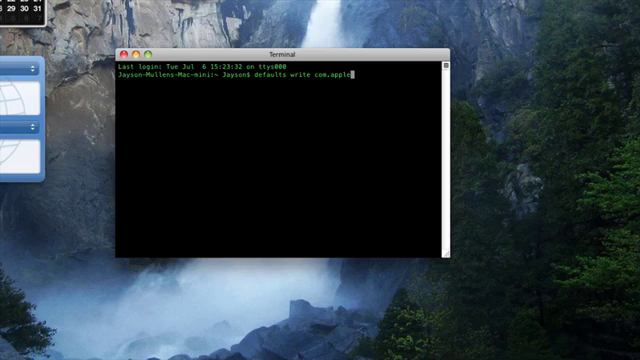
pyautogui.write('.')
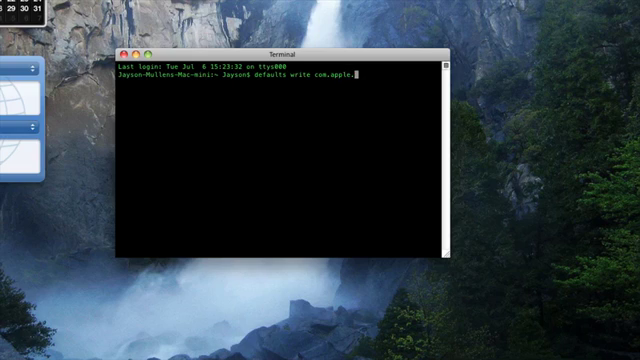
pyautogui.write('dashboard')
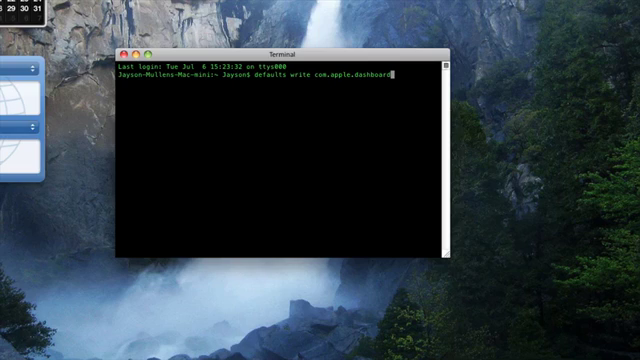
pyautogui.write('deve')
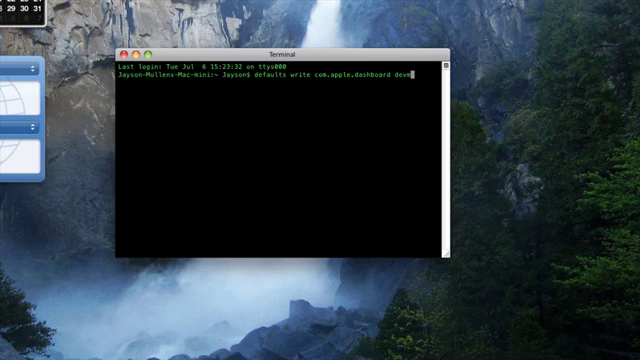
pyautogui.write('mode')
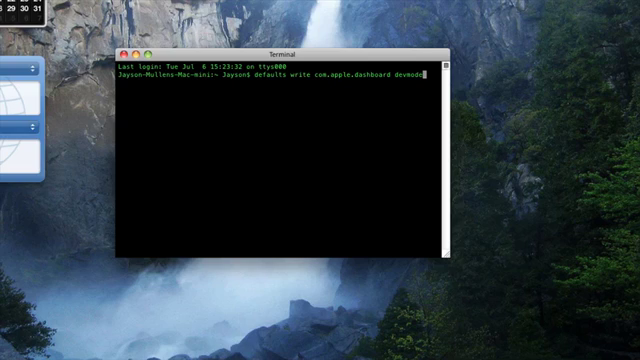
pyautogui.write('YES')
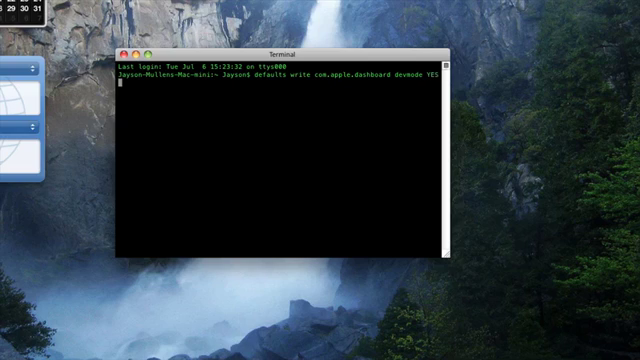
pyautogui.press('Return')
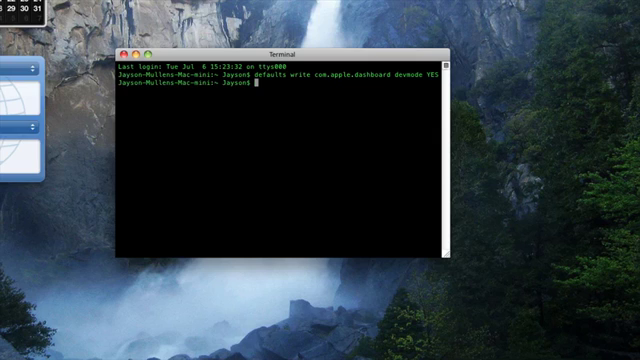
pyautogui.press('F12')
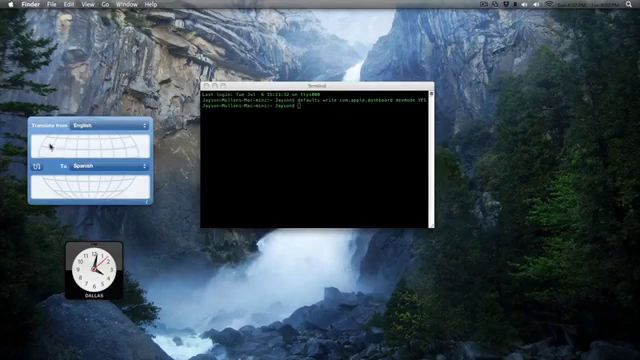
# Show Dashboard over the desktop with the translator and Dallas clock widgets in place.
pyautogui.click(8, 345)
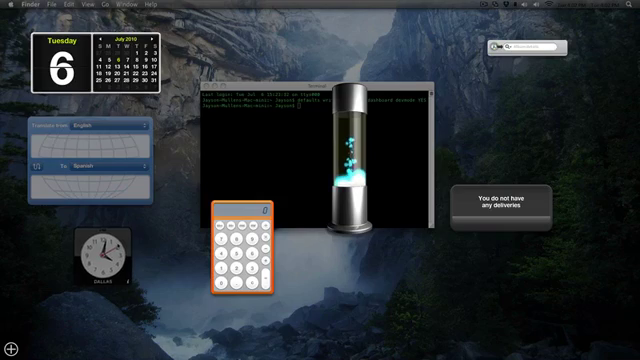